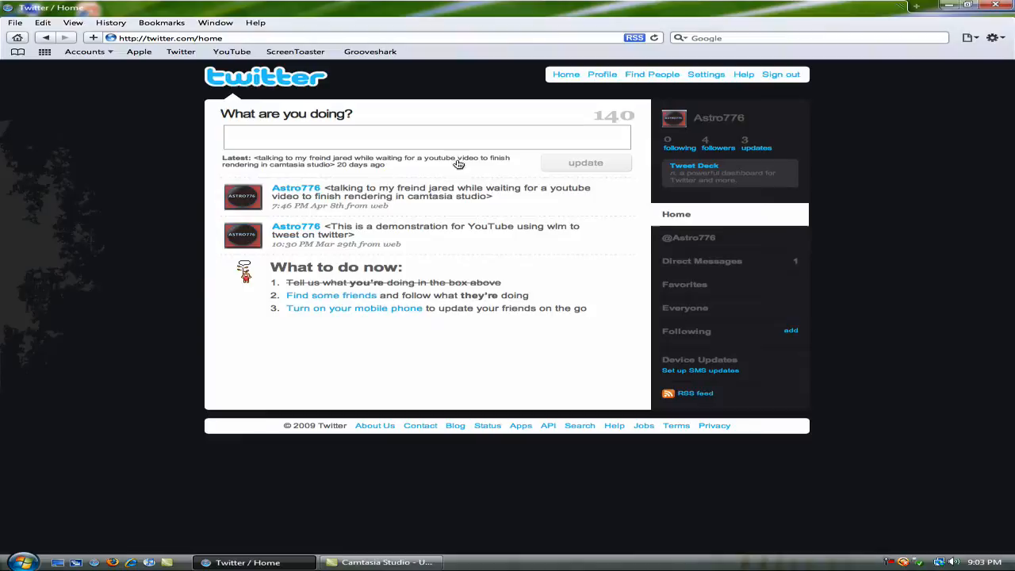
mouse_move(822, 262)
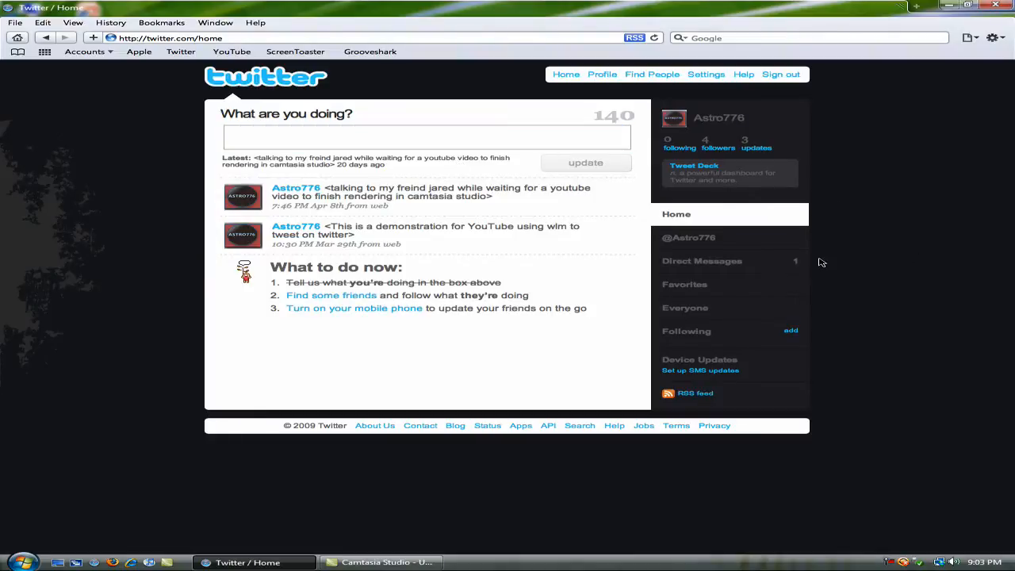
mouse_move(964, 425)
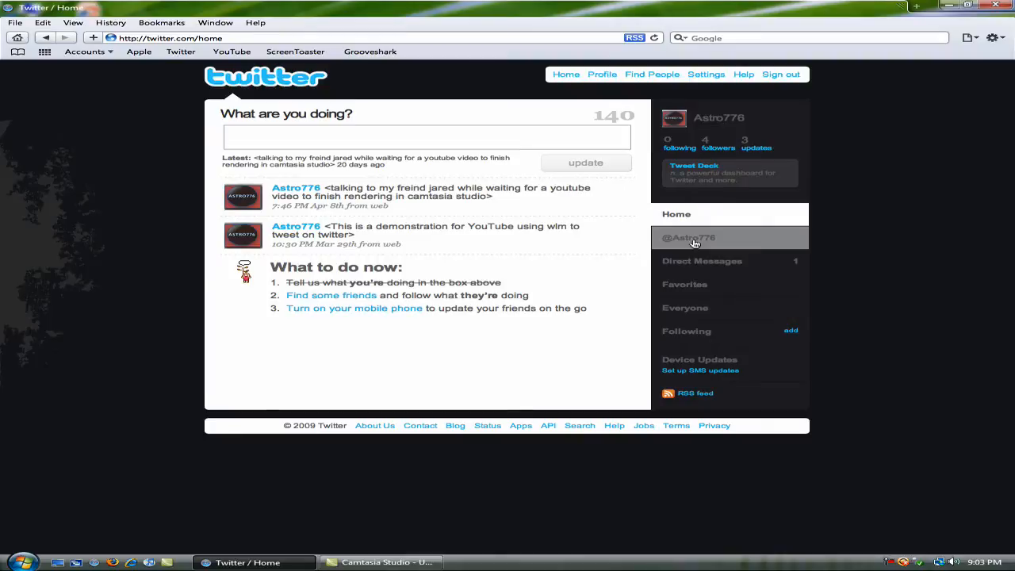
click(689, 238)
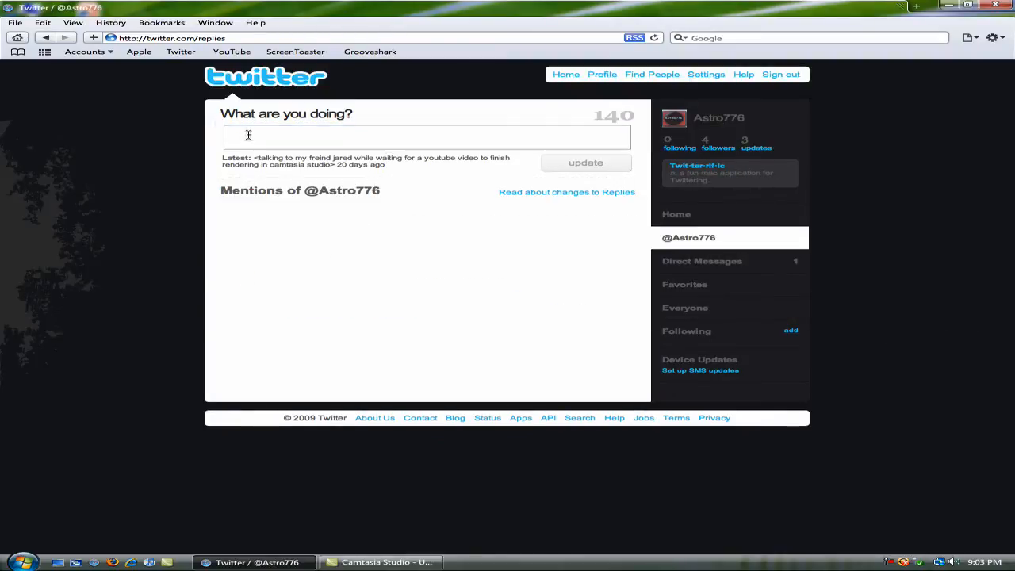
click(427, 137)
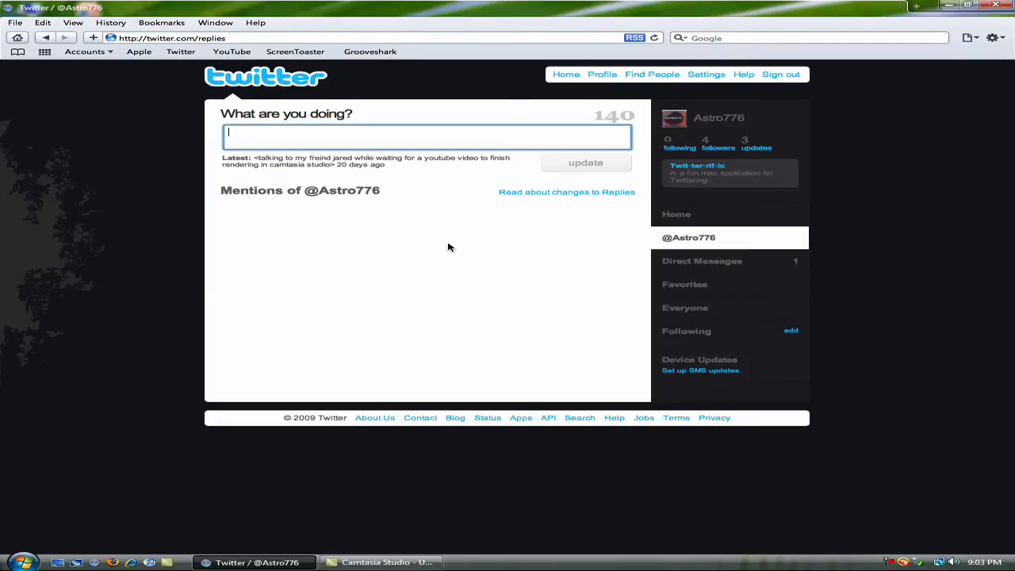
text(@)
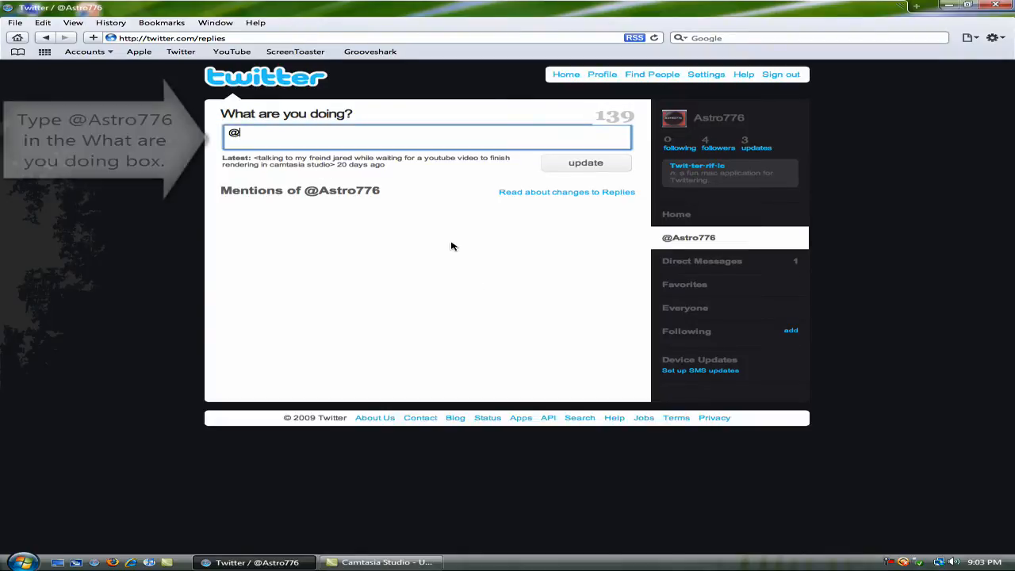
text(Astro776)
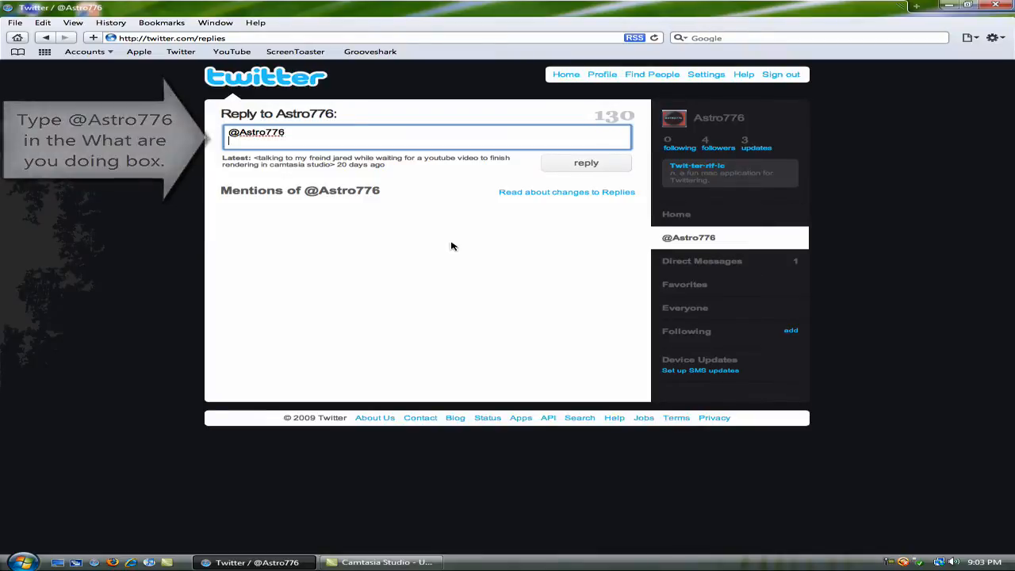
text(Can i get a t)
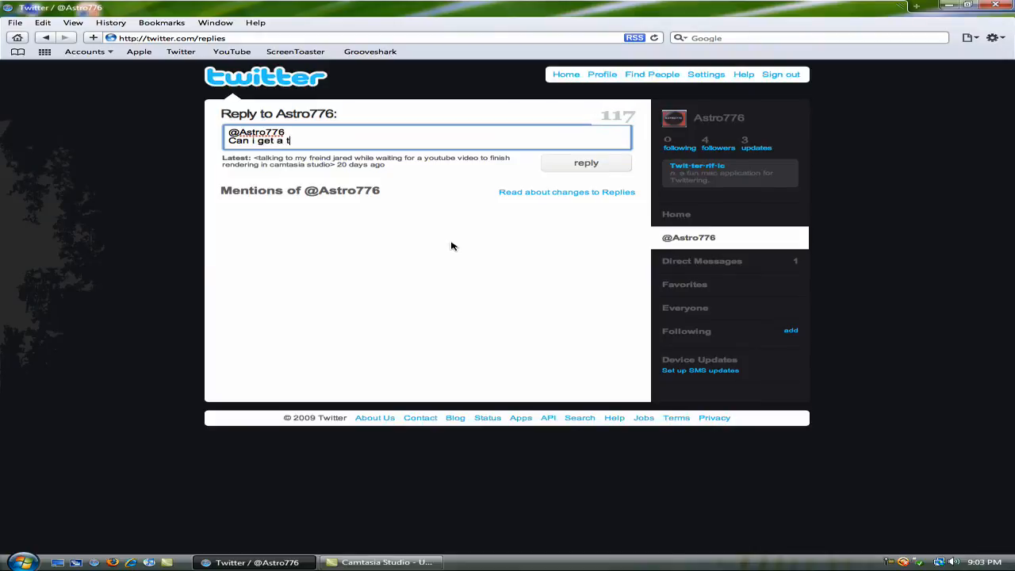
text(utorial pn)
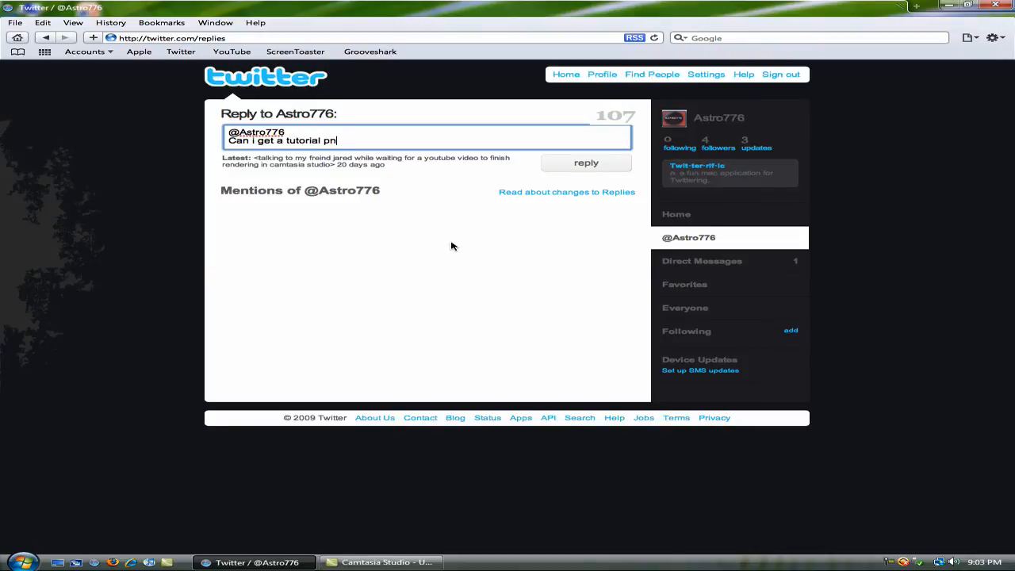
text(whatever)
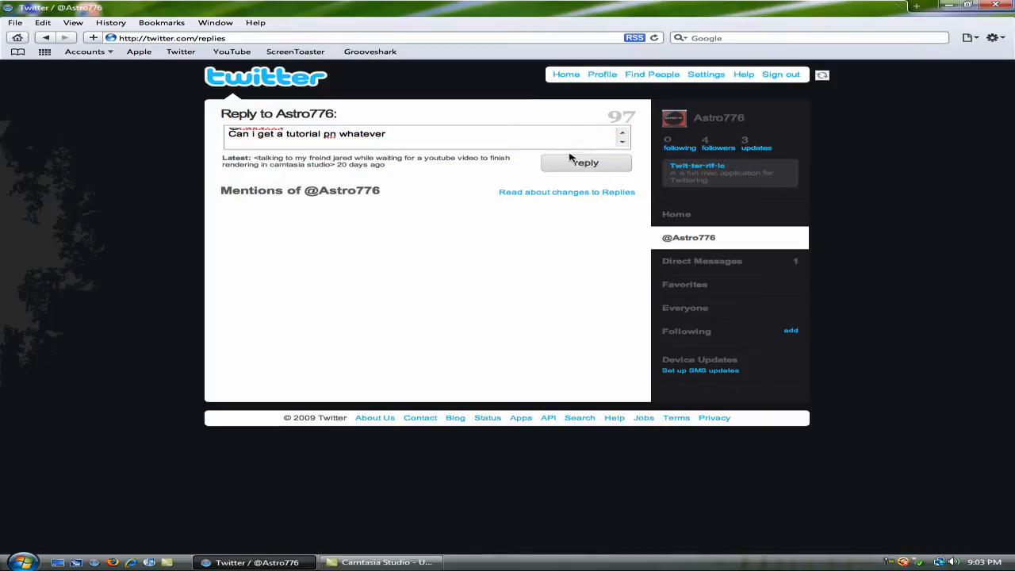
click(586, 162)
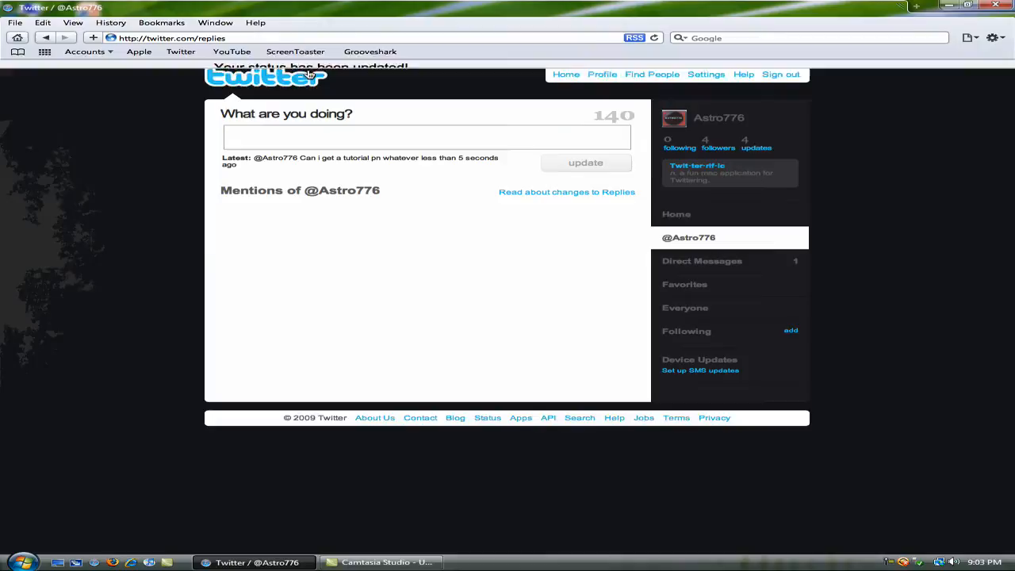
click(565, 74)
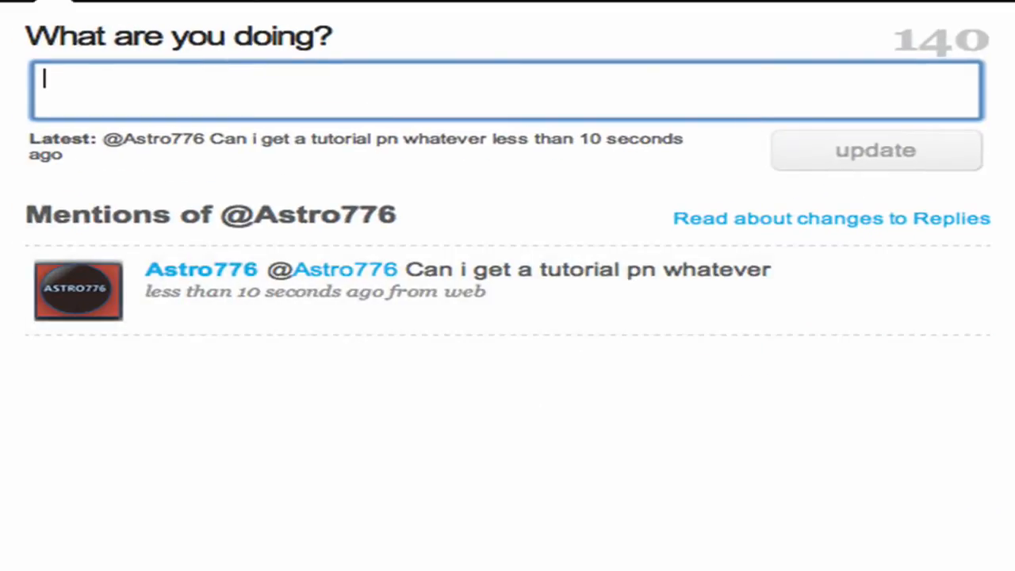
mouse_move(203, 270)
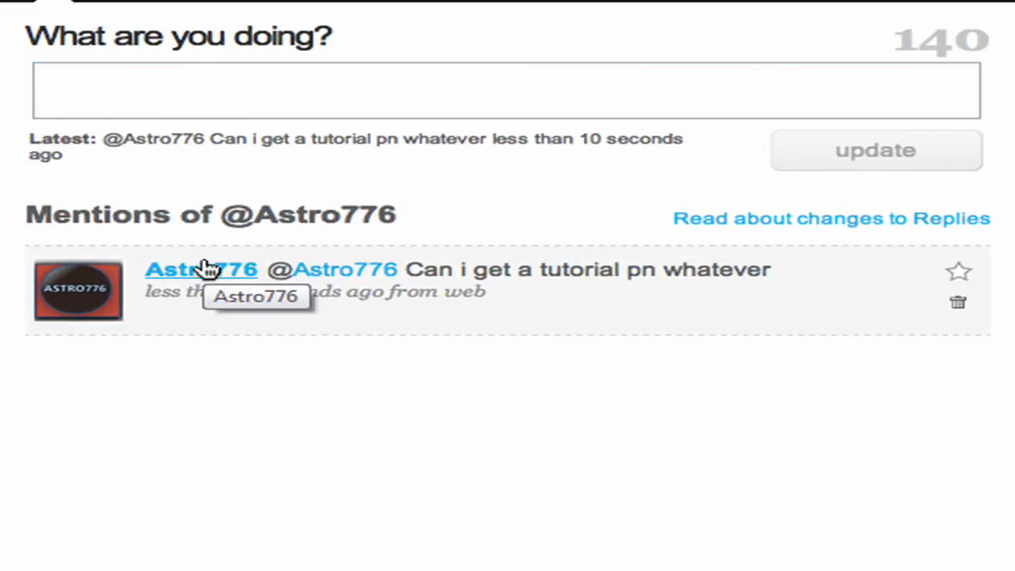
Delete the posted tutorial-request reply, confirm, and return to the Twitter home page.
click(958, 302)
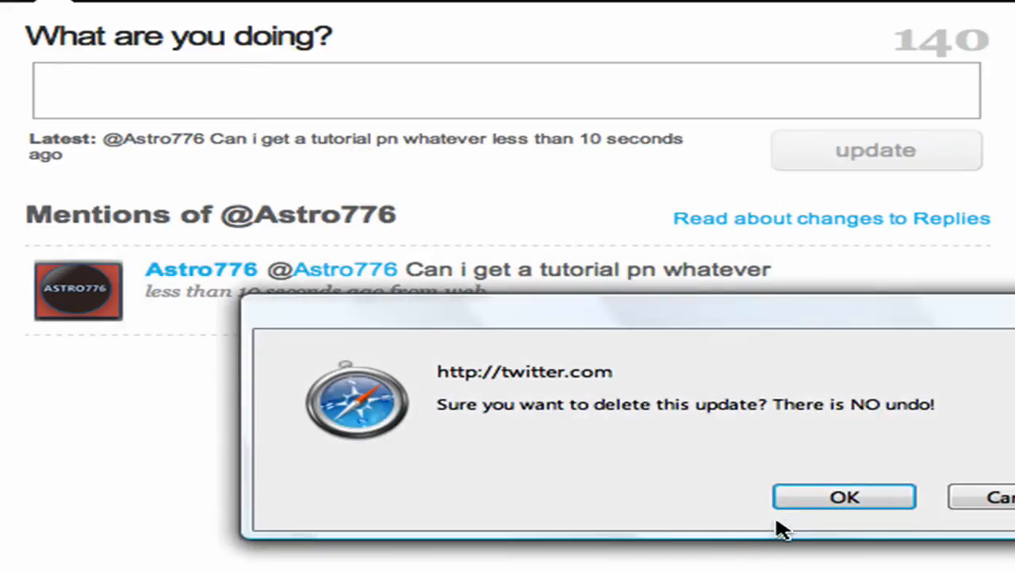
click(844, 496)
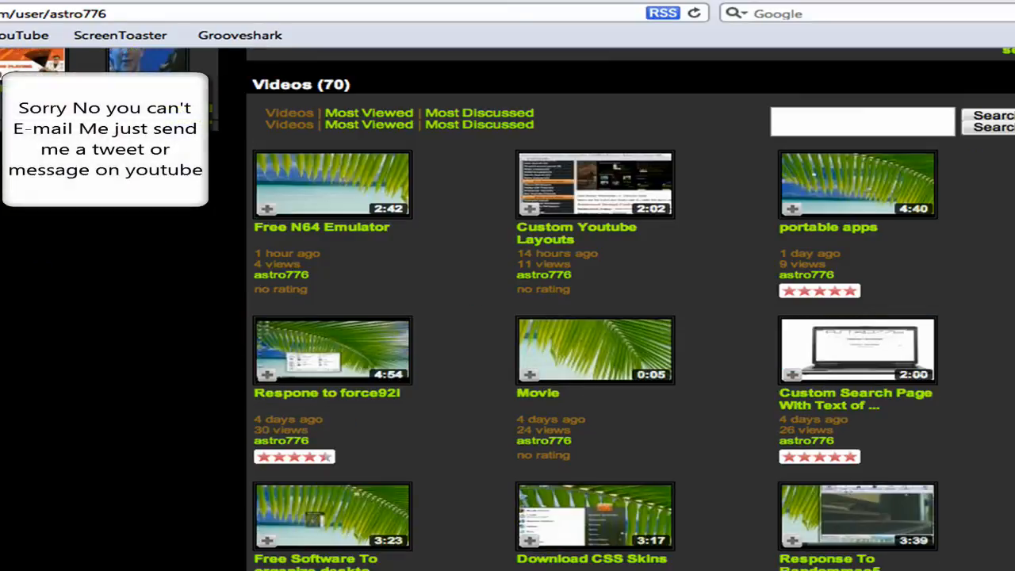
click(334, 184)
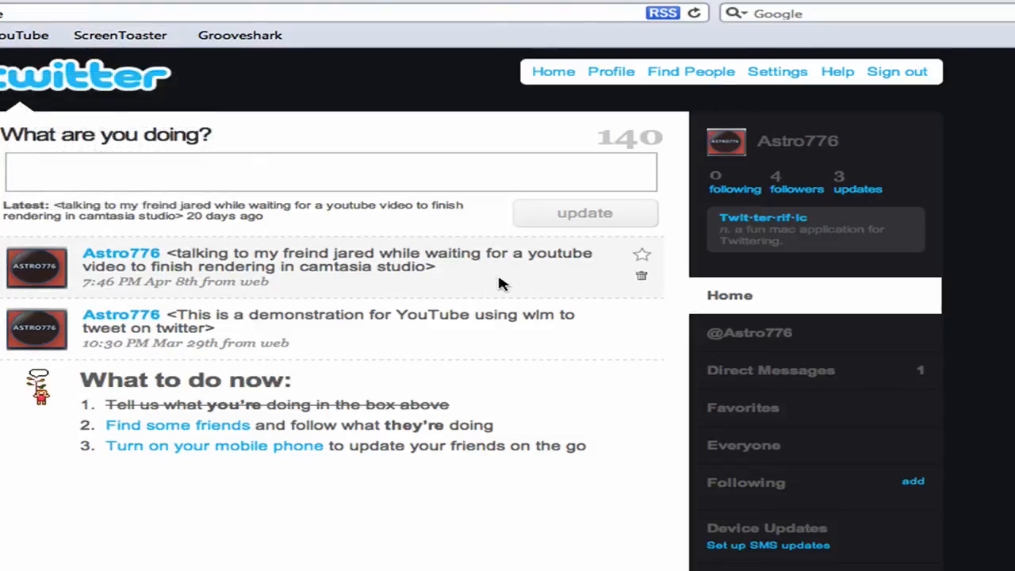
mouse_move(786, 333)
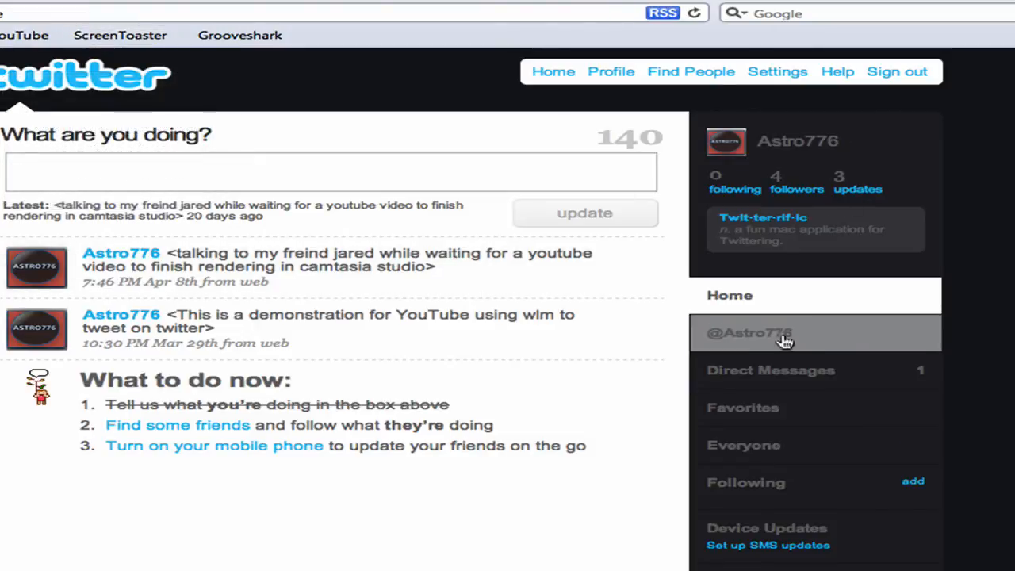
mouse_move(654, 114)
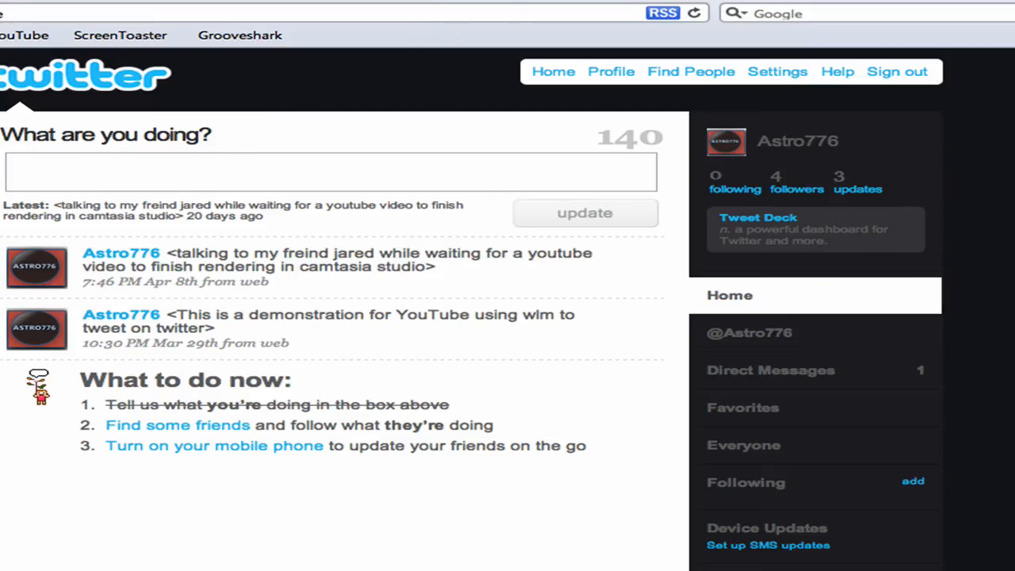
mouse_move(653, 57)
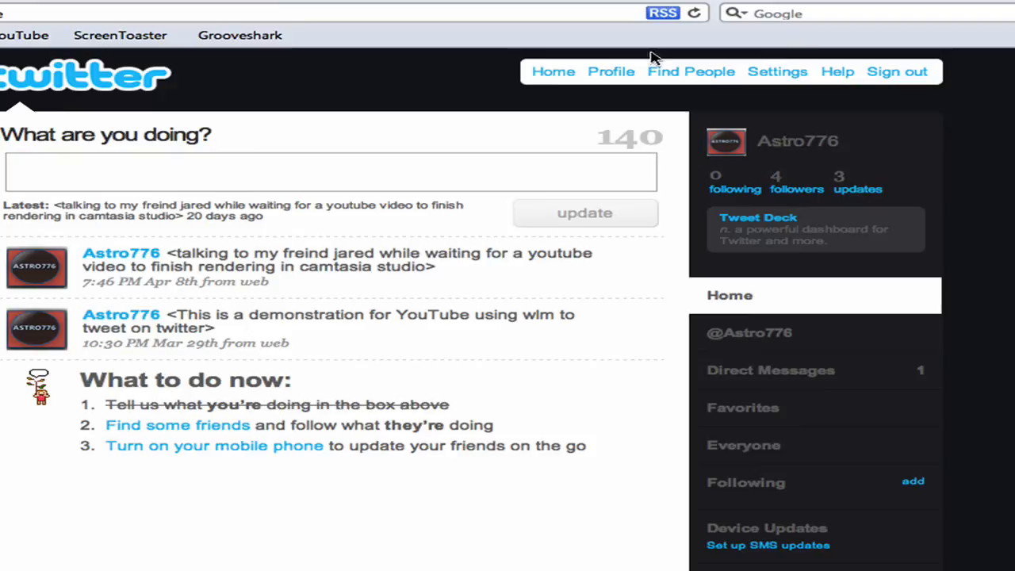